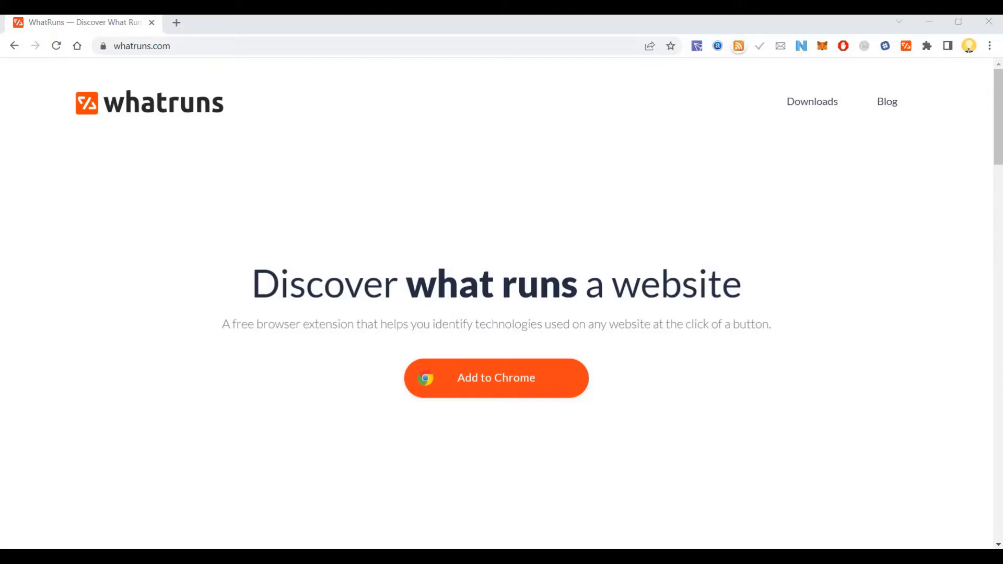
{"action": "mouse_move", "coordinate": [230, 345]}
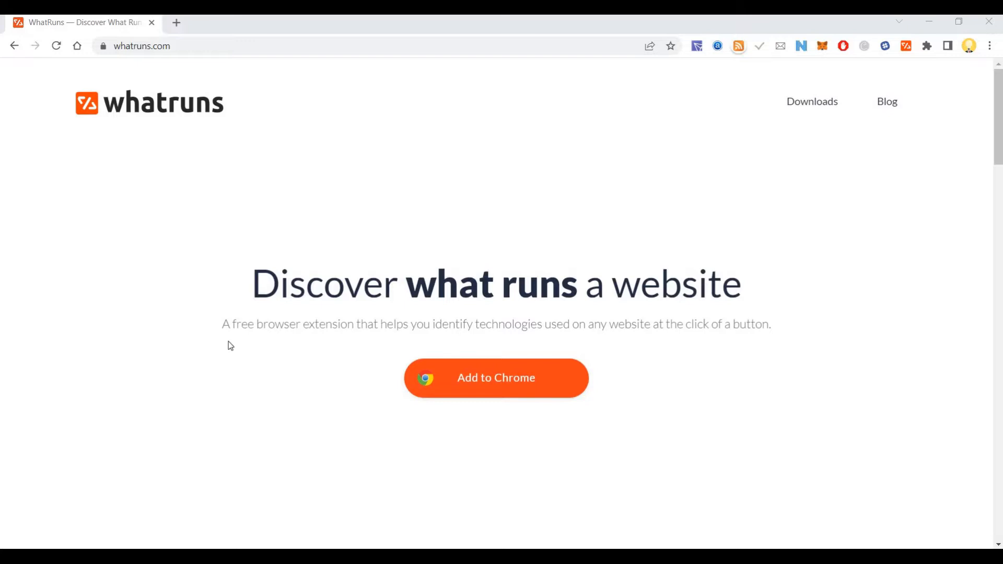
{"action": "mouse_move", "coordinate": [249, 391]}
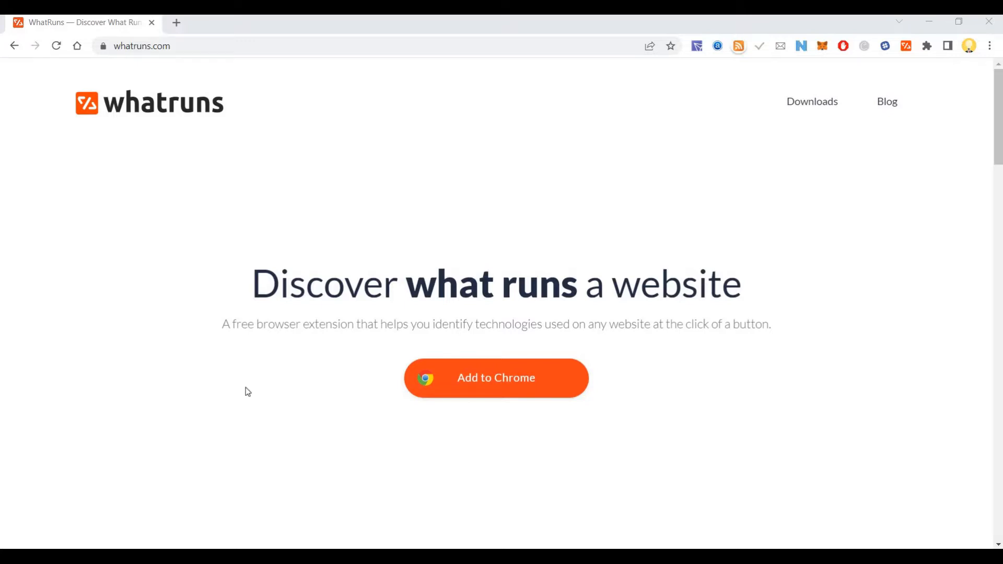
{"action": "mouse_move", "coordinate": [252, 392]}
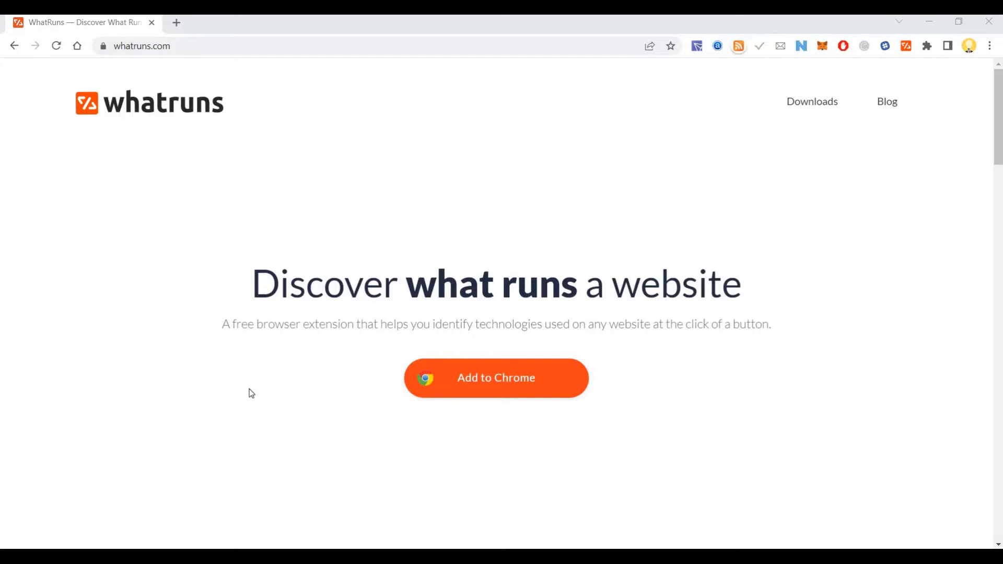
{"action": "mouse_move", "coordinate": [250, 387]}
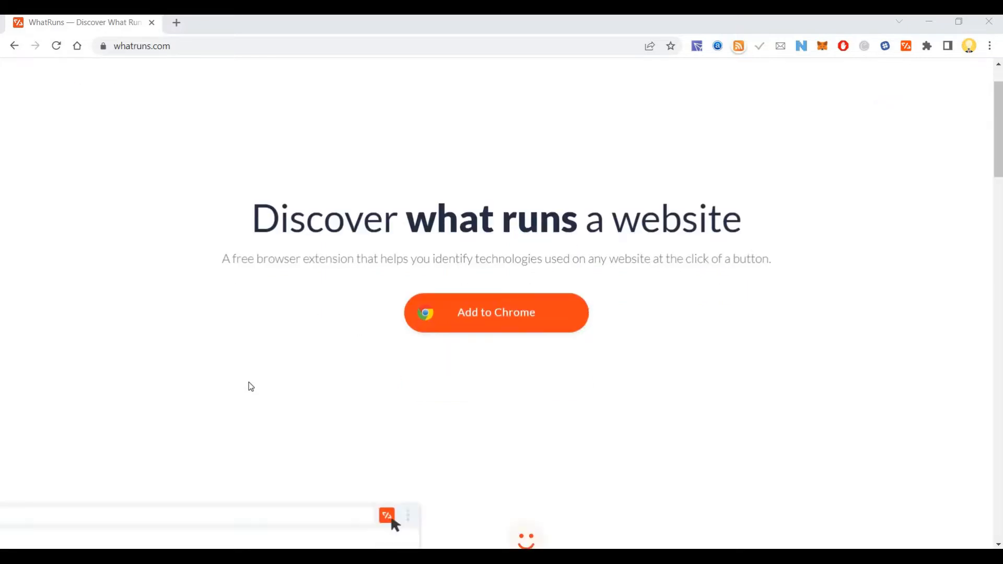
Go to givemechallenge.com and list its detected technologies: WordPress 4.9.8, Apache 2.4.18, PHP 5.4.4, PayPal.
{"action": "scroll", "scroll_direction": "down", "scroll_amount": 3}
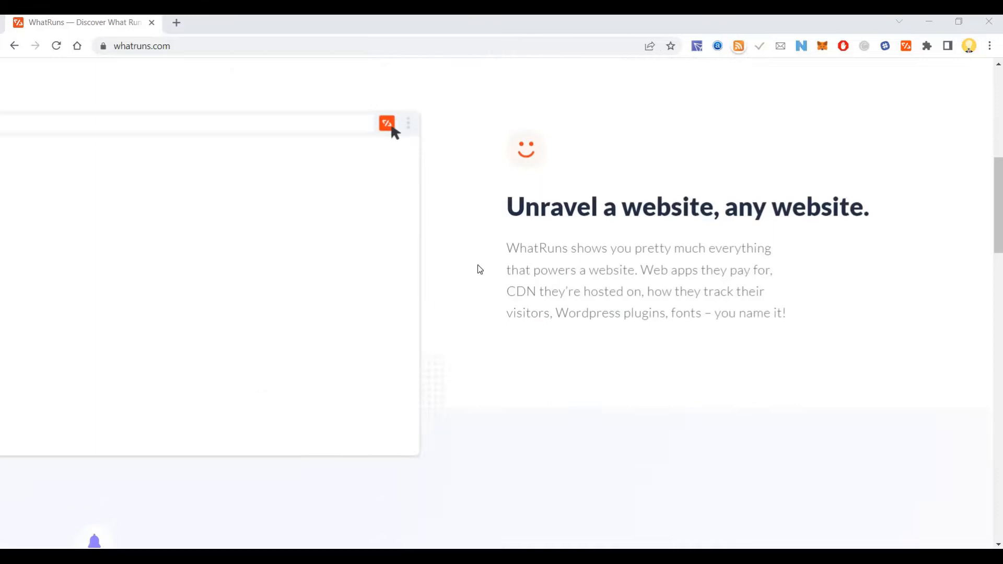
{"action": "left_click", "coordinate": [387, 123]}
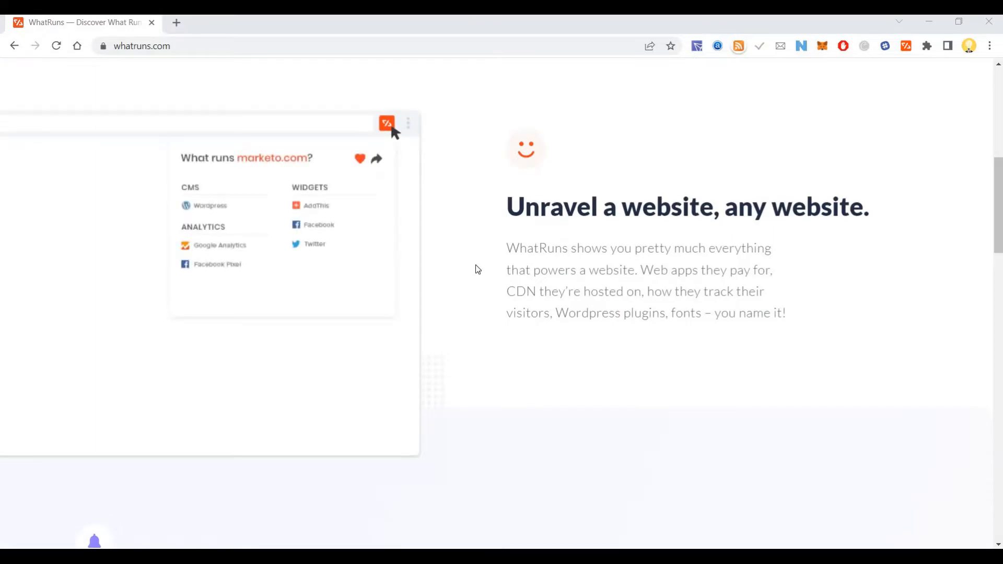
{"action": "left_click", "coordinate": [386, 123]}
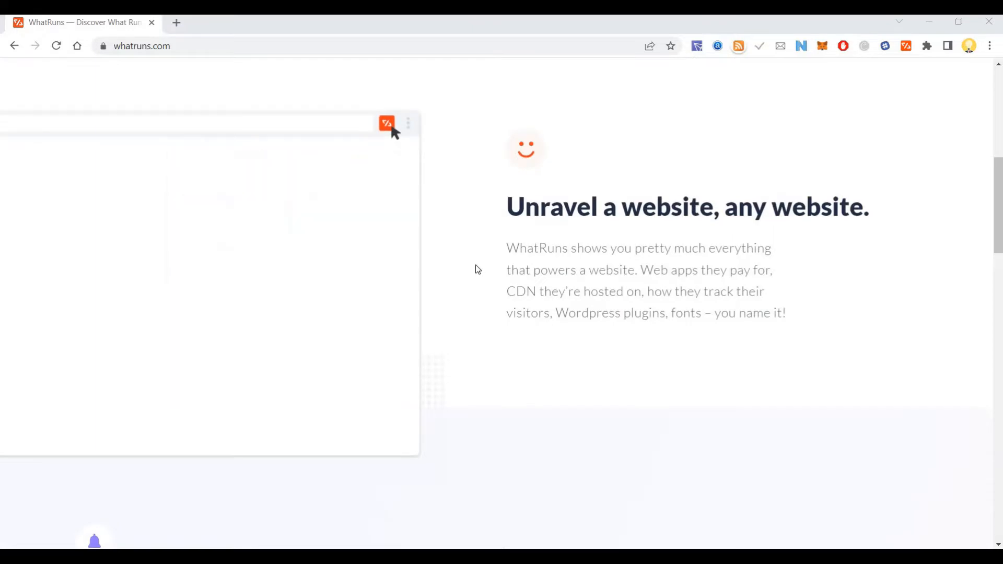
{"action": "scroll", "scroll_direction": "down", "scroll_amount": 3}
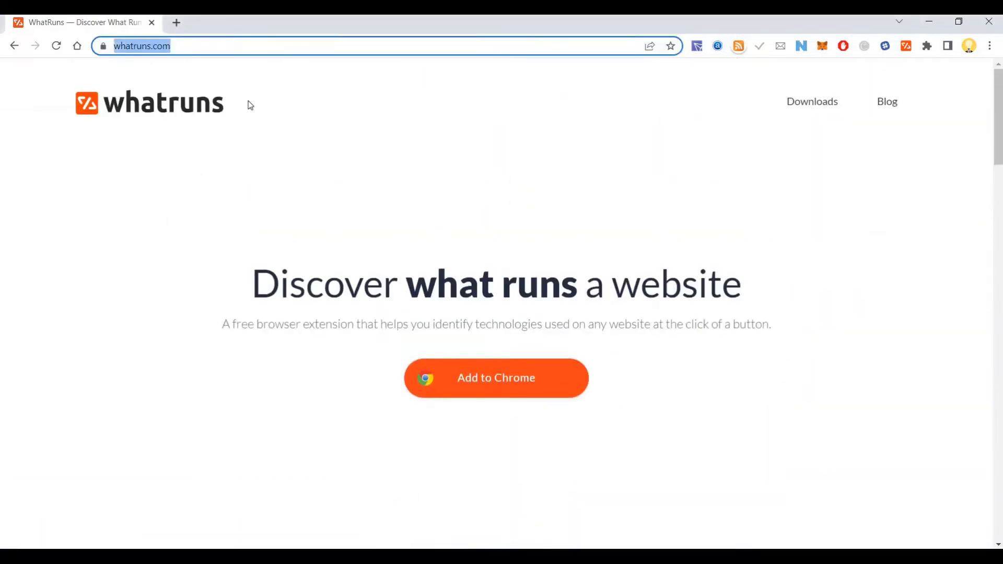
{"action": "type", "text": "givemechallenge.com"}
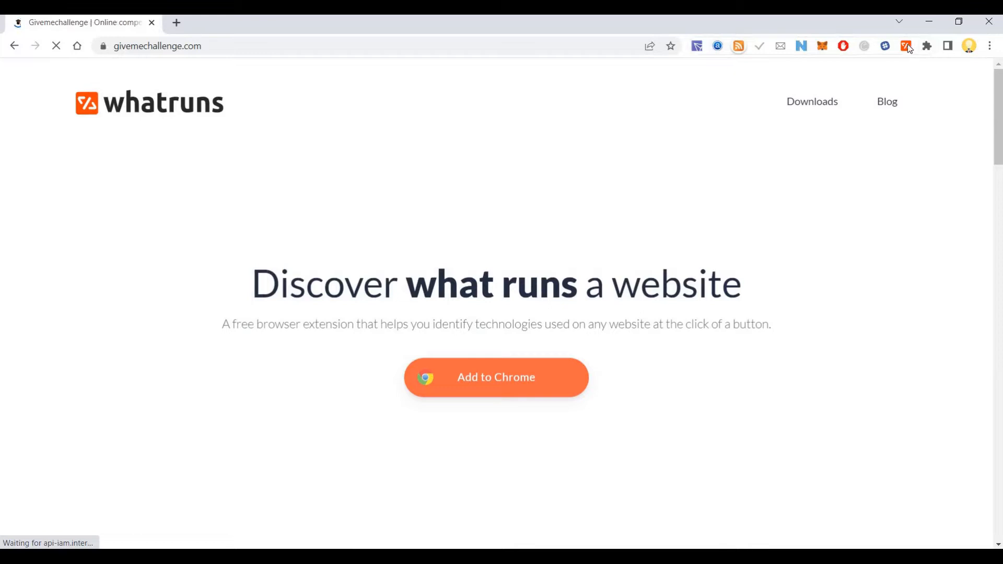
{"action": "left_click", "coordinate": [907, 45]}
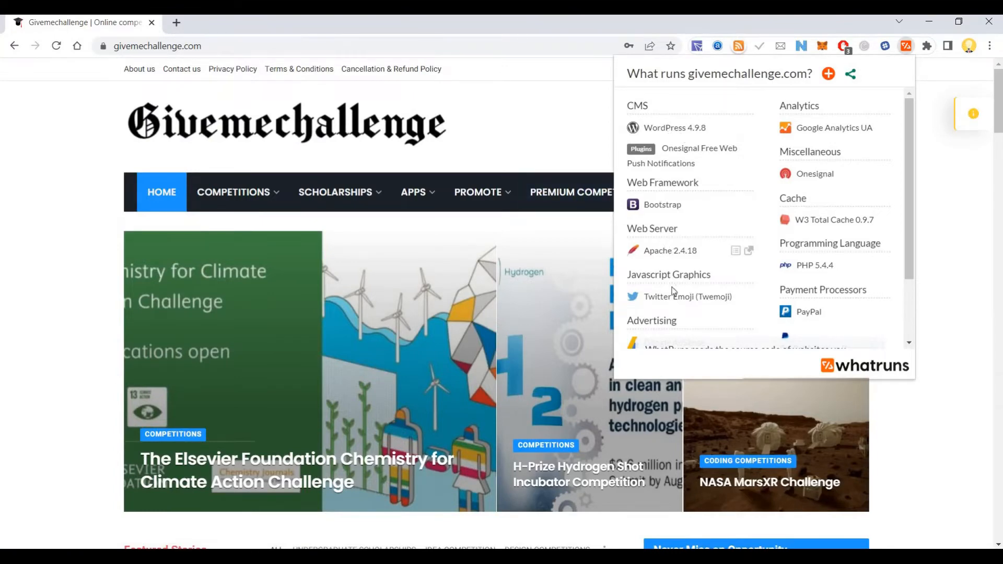
Reveal the remaining entries — Google AdSense, Google Ads, jQuery 1.11.0 — and dismiss the privacy notice.
{"action": "scroll", "scroll_direction": "down", "scroll_amount": 3}
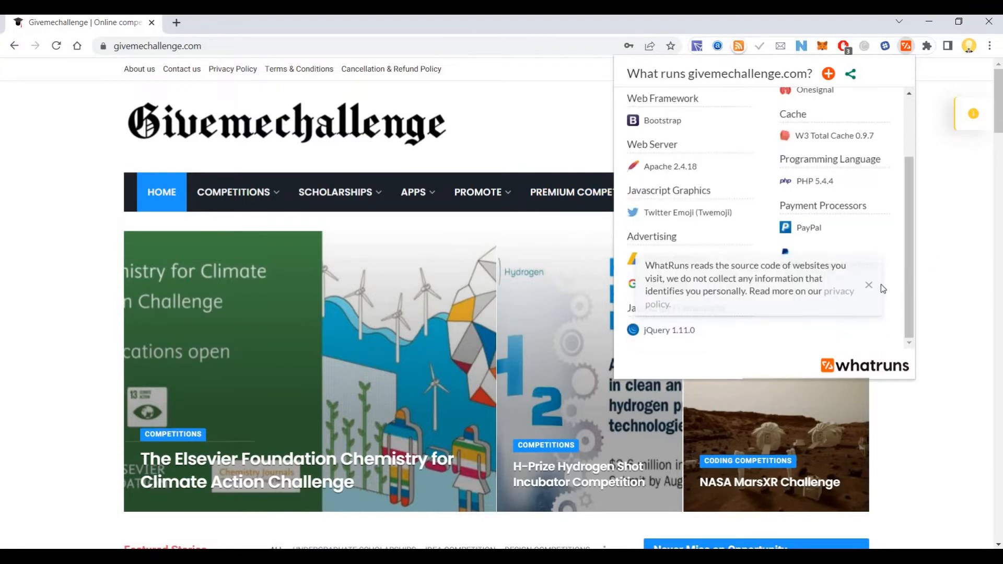
{"action": "left_click", "coordinate": [868, 284]}
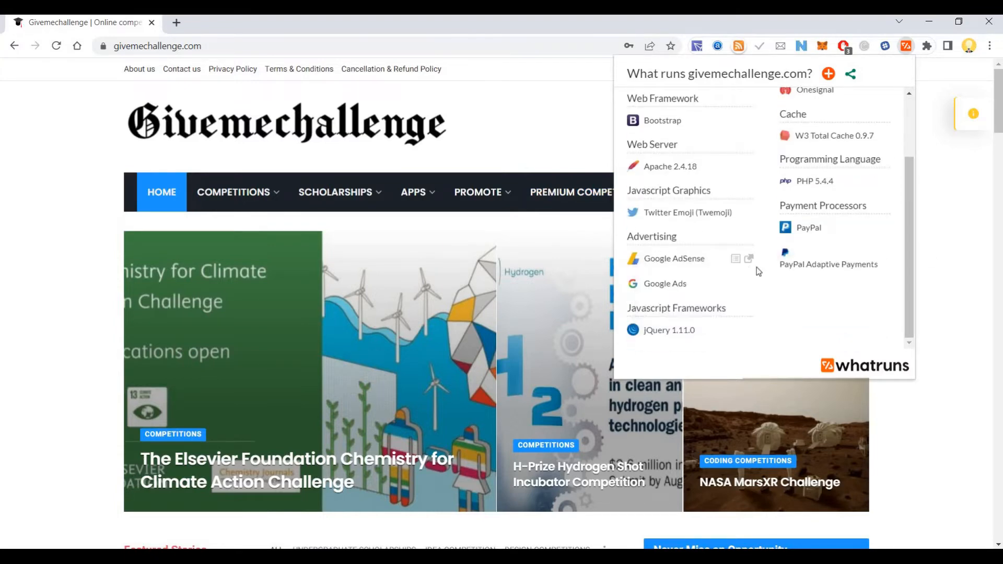
{"action": "mouse_move", "coordinate": [835, 266]}
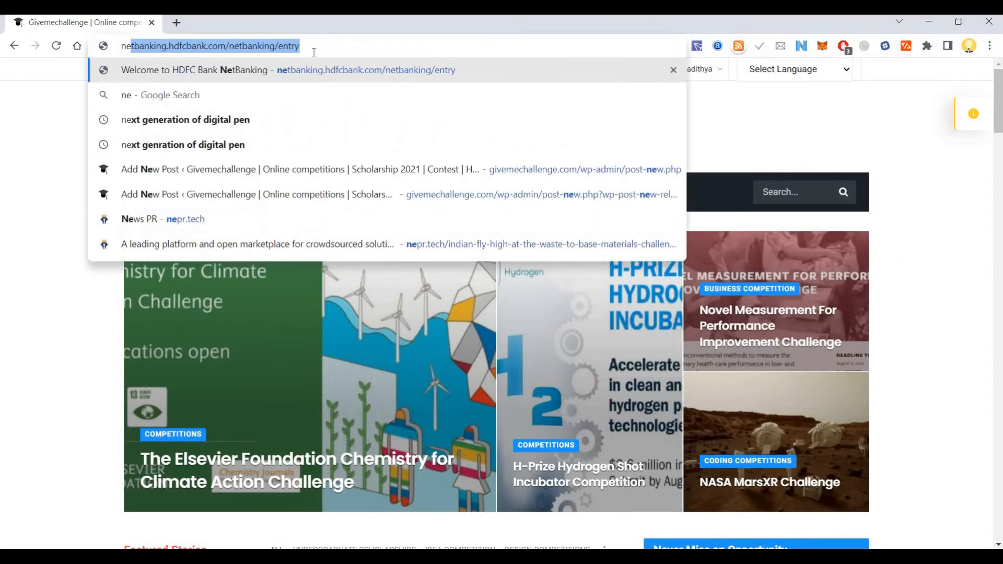
Go to economictimes.indiatimes.com and list its technologies: Facebook, Amazon S3, Akamai, DoubleClick, Google Analytics UA.
{"action": "type", "text": "newyorktime"}
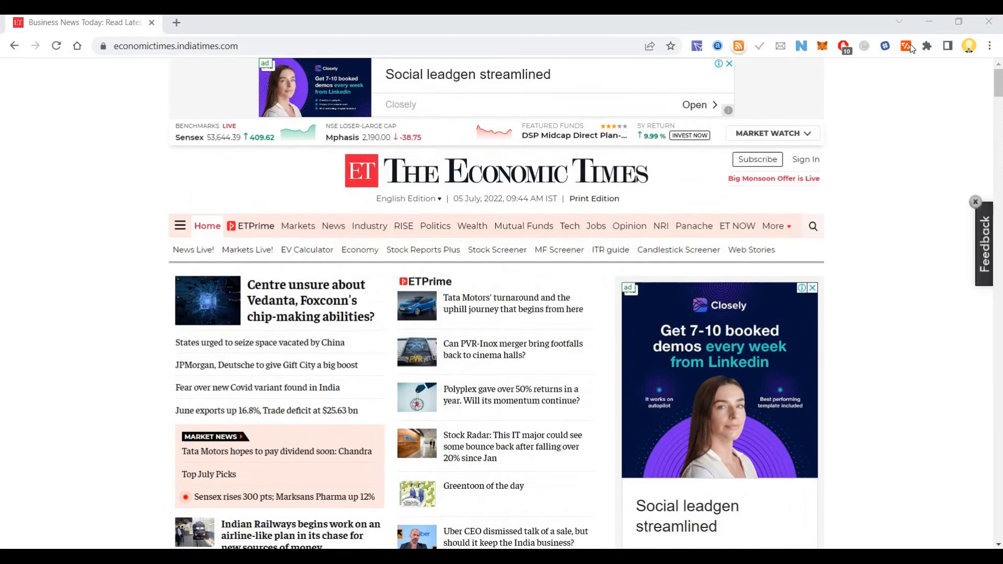
{"action": "left_click", "coordinate": [906, 45]}
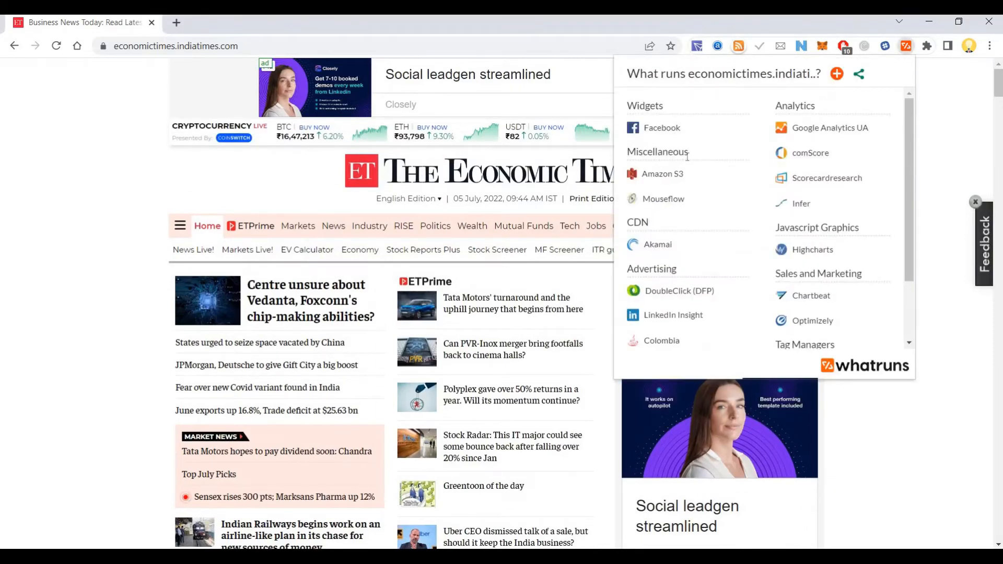
{"action": "mouse_move", "coordinate": [836, 135]}
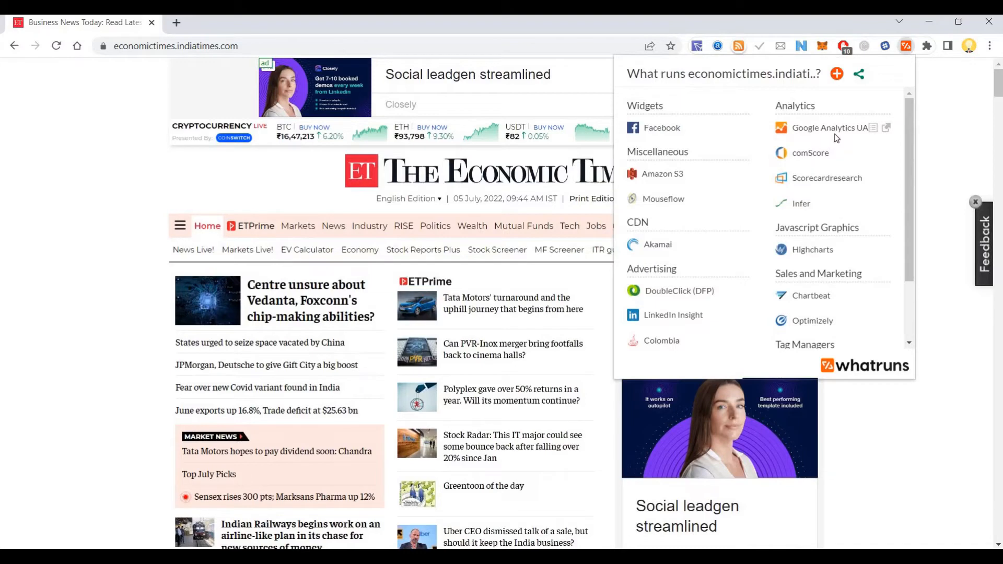